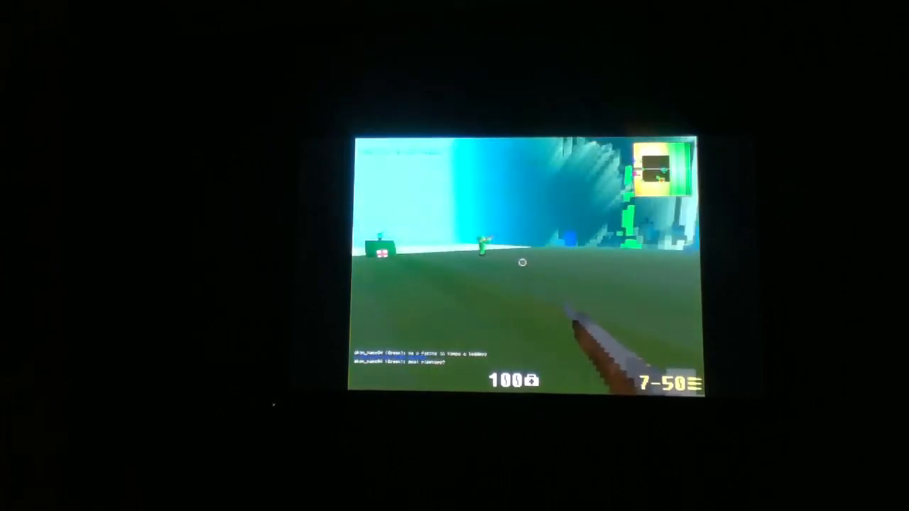
# Fire one rifle shot at the distant figure across the field, leaving six rounds loaded.
pyautogui.click(522, 263)
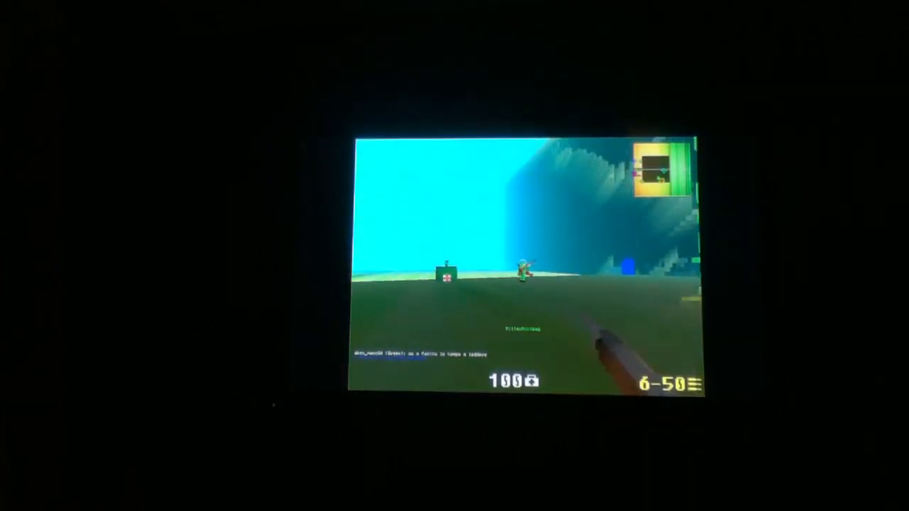